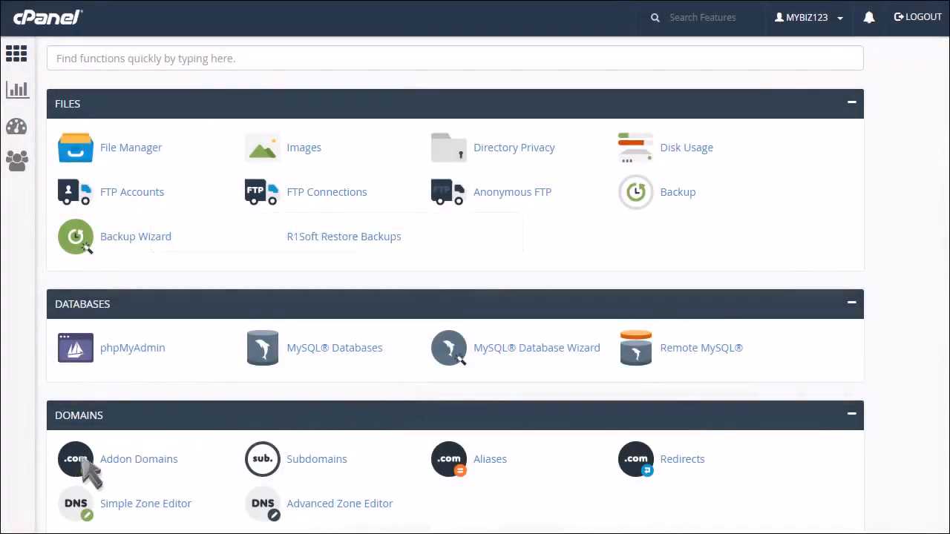
Enter new addon domain mybiz1234.info (subdomain mybiz1234) with FTP account creation enabled.
click(140, 458)
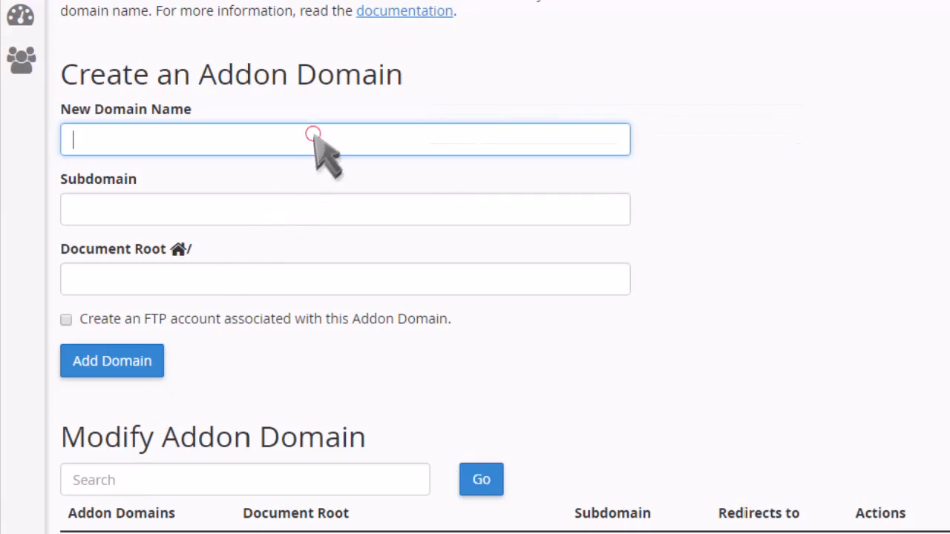
text(mybiz1234.info)
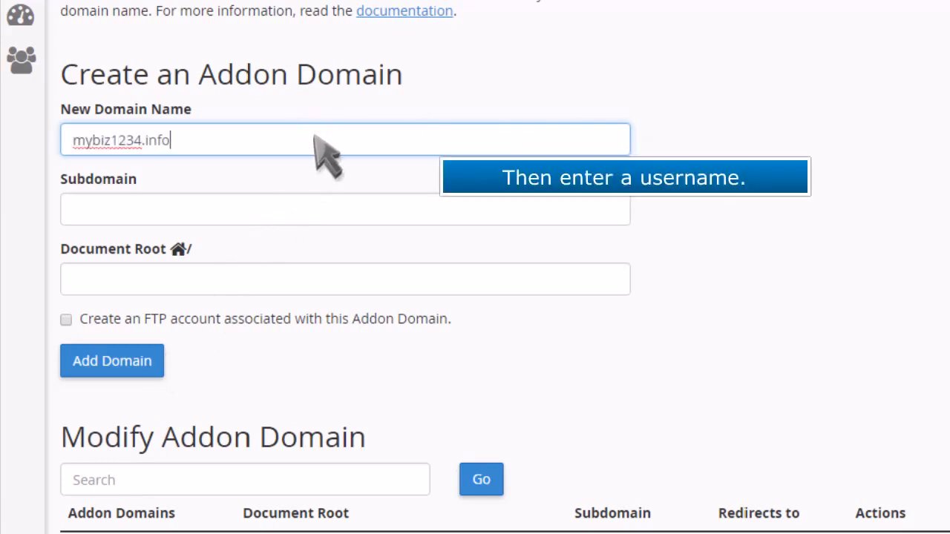
mouse_move(315, 222)
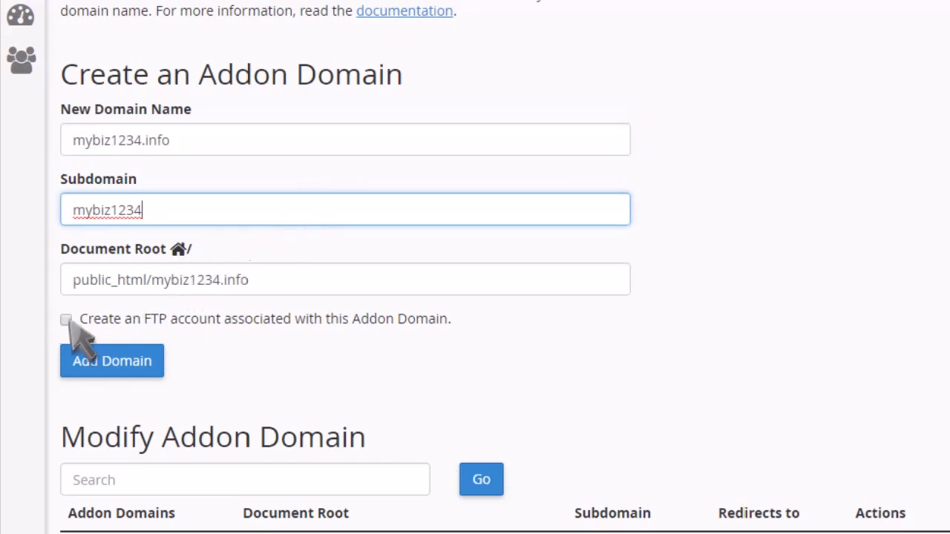
click(65, 319)
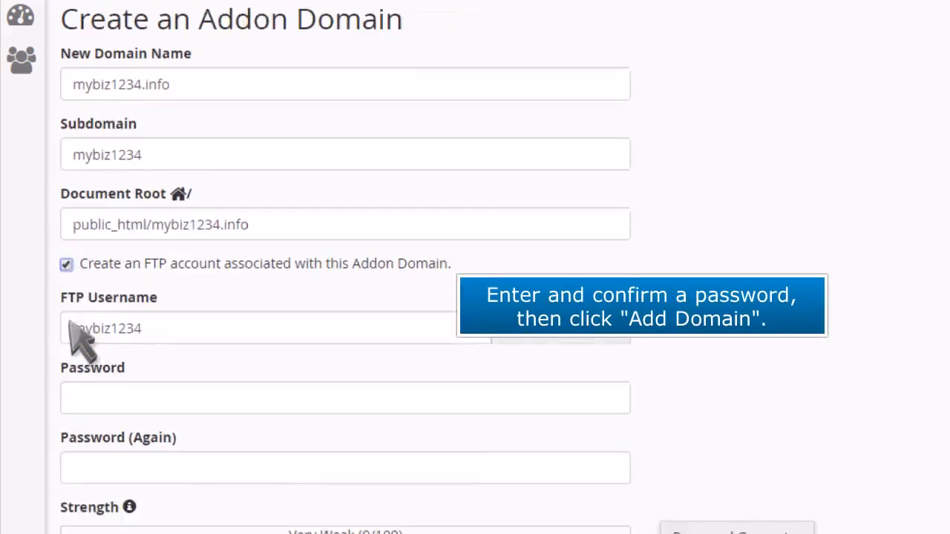
Submit the addon domain request with the FTP password confirmed.
scroll(down, 3)
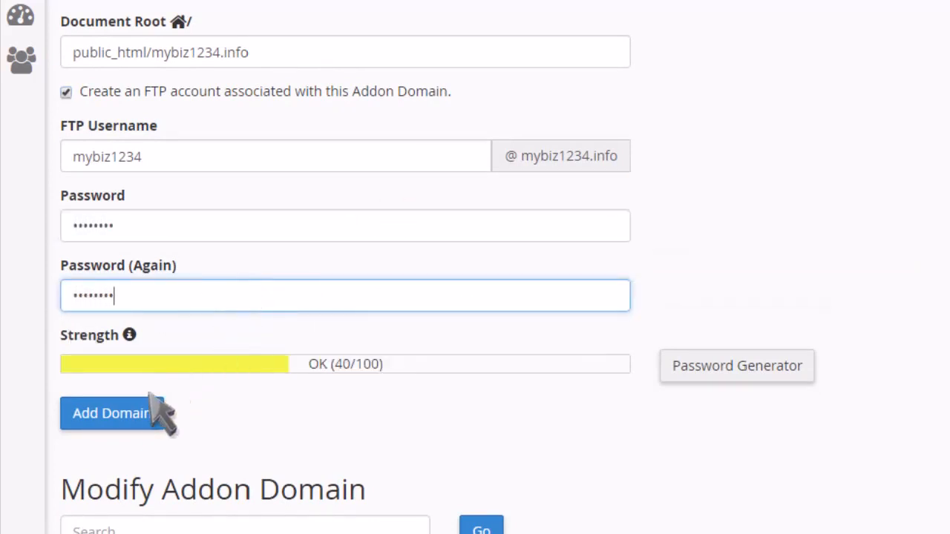
click(111, 413)
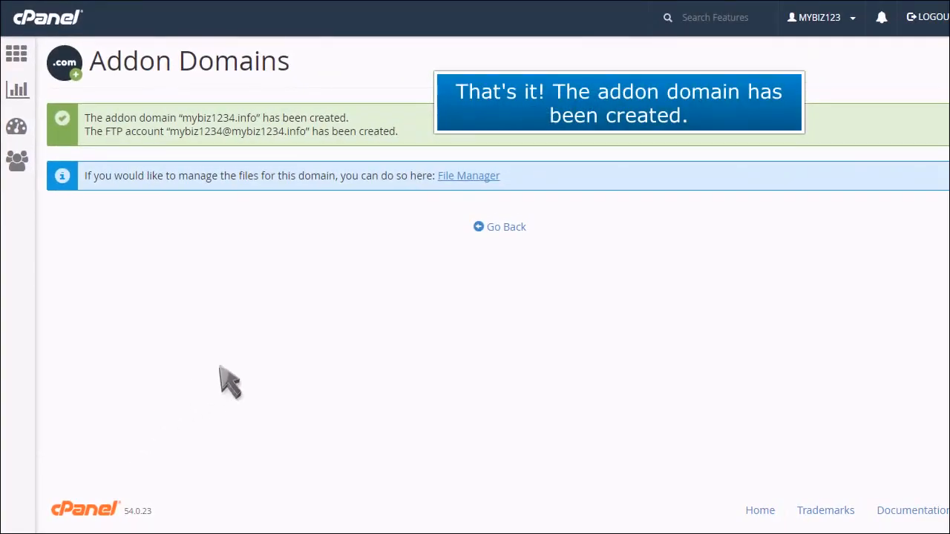
Return to the addon domains list showing mybiz1234.info with root public_html/mybiz1234.info.
click(498, 226)
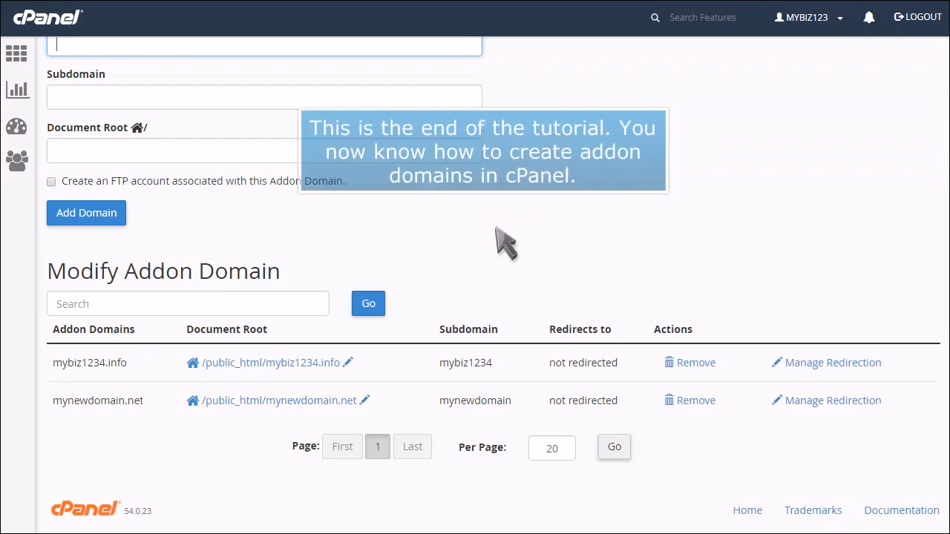